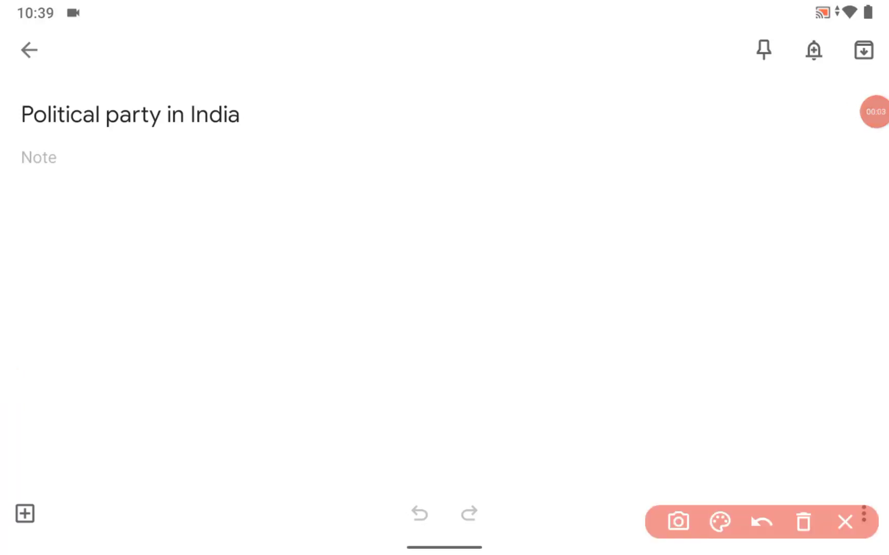
Handwrite UPSC/TNPSC notes and a boxed 97.50% arrowed to 'unrecognised parties'.
left_click_drag(154, 176, 284, 117)
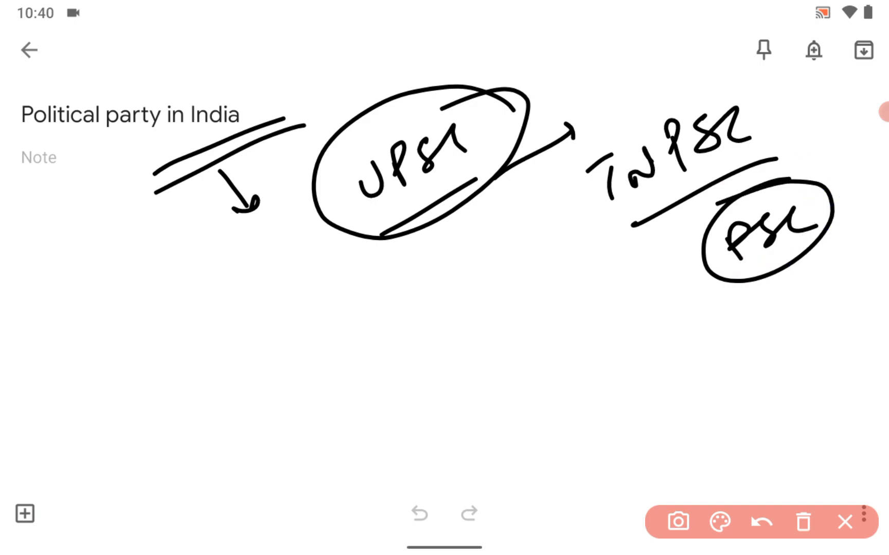
left_click_drag(736, 295, 793, 356)
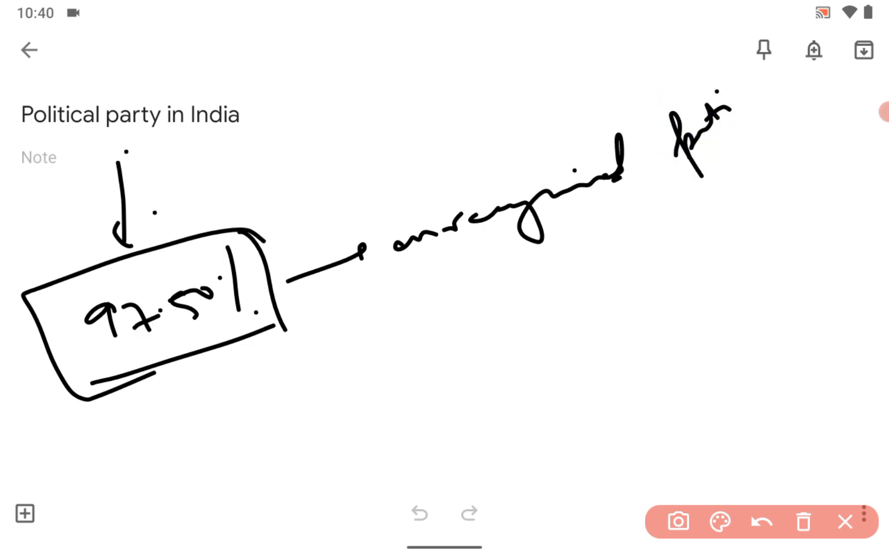
Write 2360 below the box, arrow to 2301, and a 'registered' note under unrecognised parties.
left_click_drag(726, 102, 782, 120)
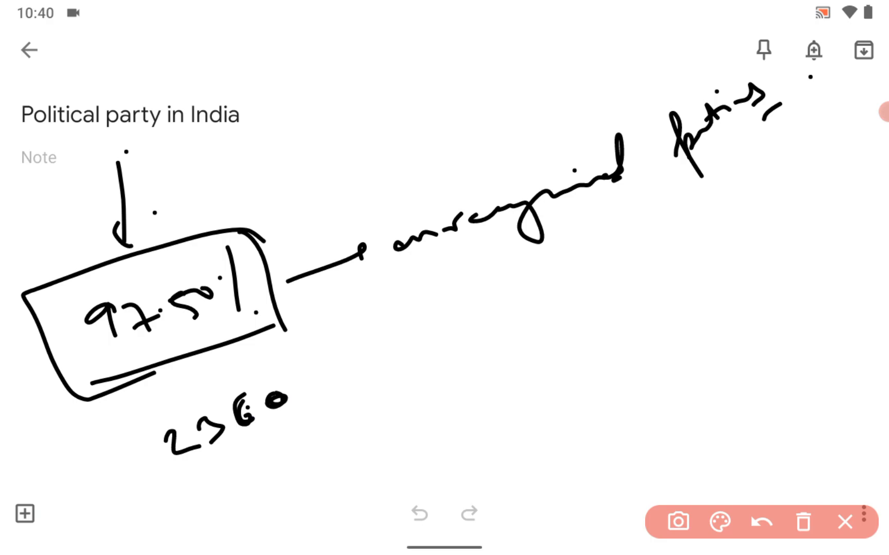
left_click_drag(272, 315, 428, 363)
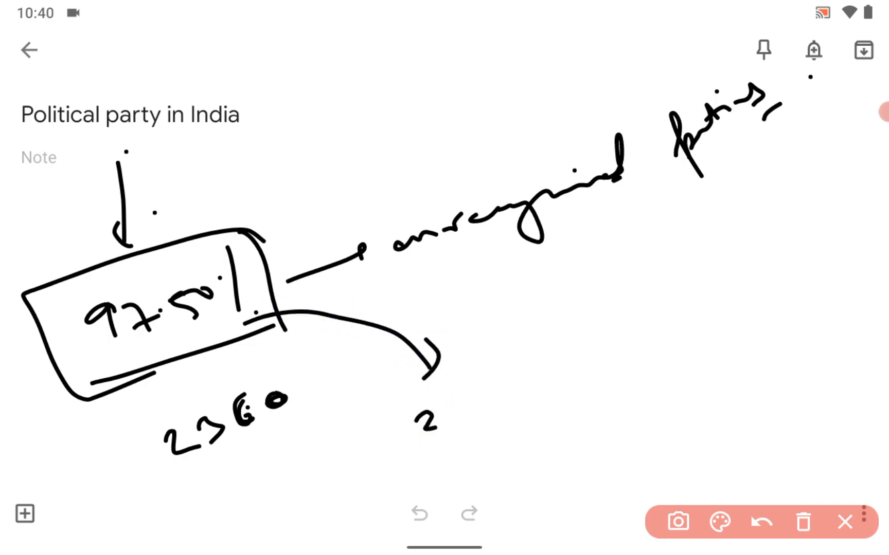
left_click_drag(442, 409, 493, 397)
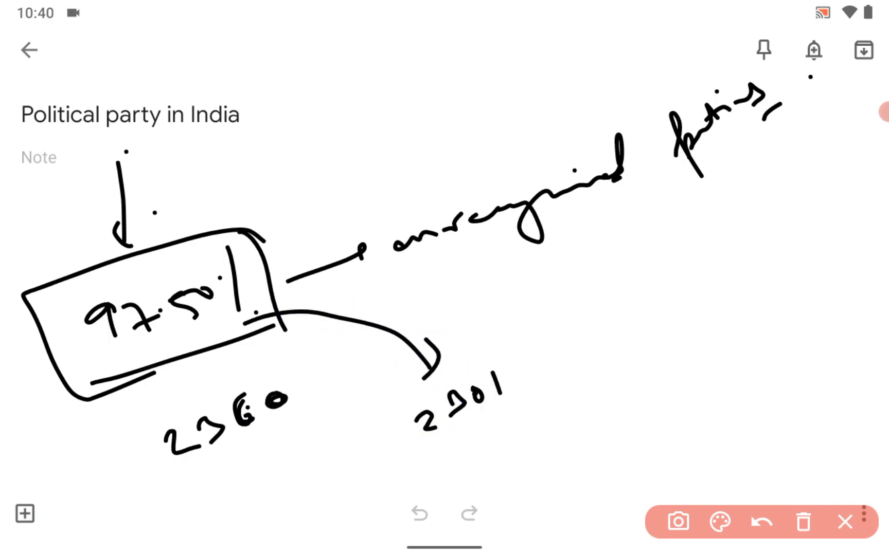
left_click_drag(586, 249, 663, 213)
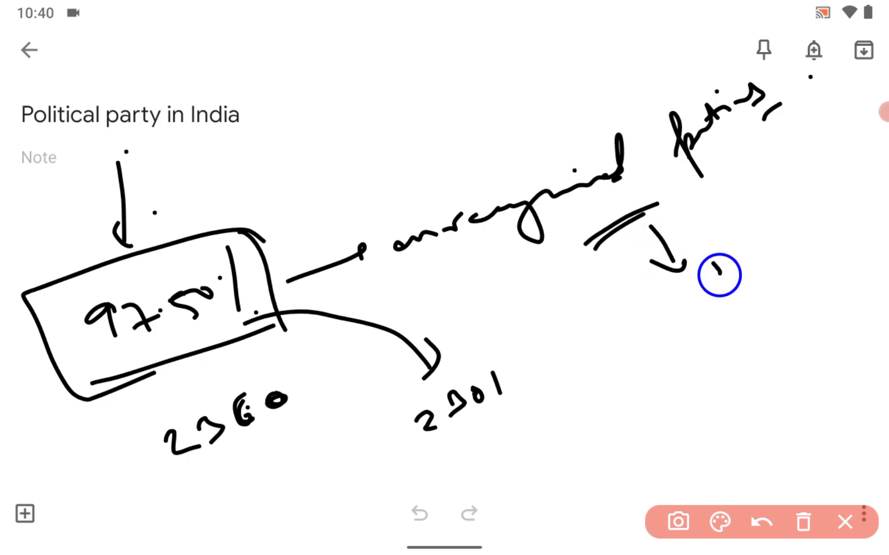
left_click_drag(709, 272, 804, 204)
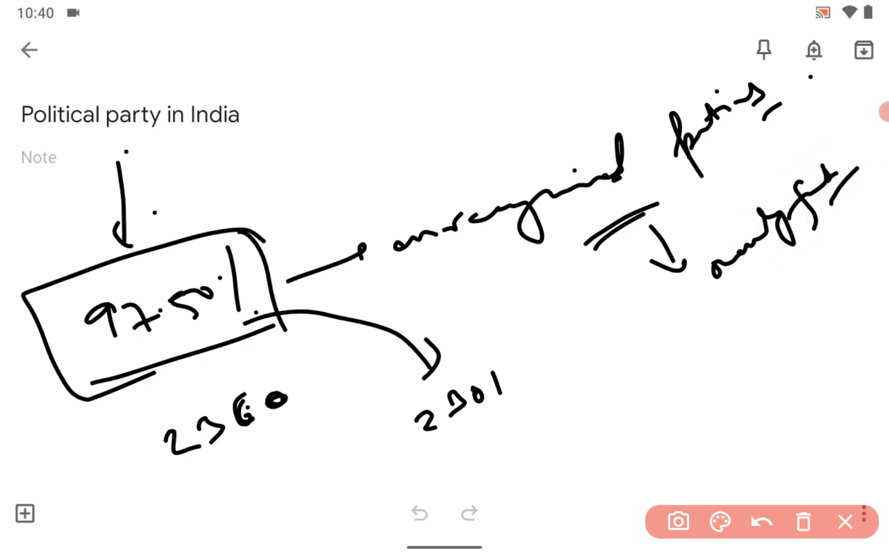
Write and box 'State Party' in red with an arrow back to the percentage.
left_click_drag(720, 297, 754, 327)
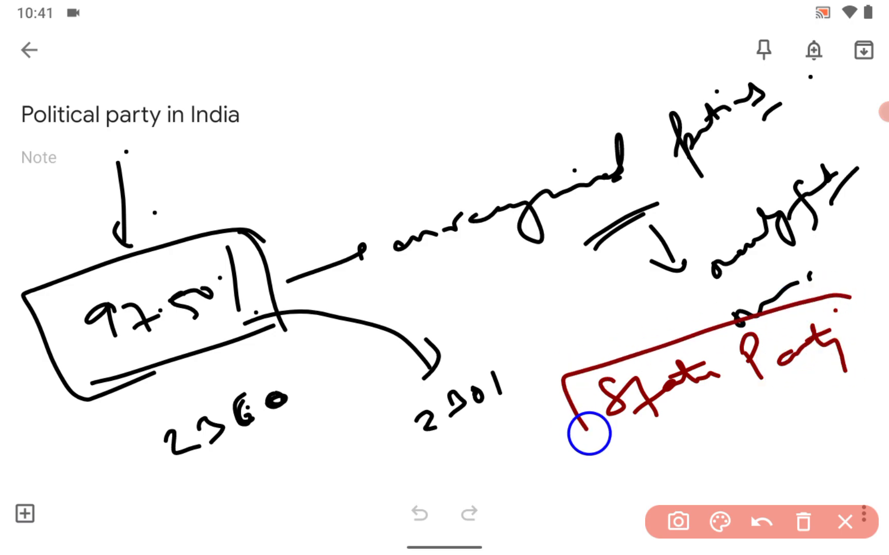
left_click_drag(584, 431, 187, 181)
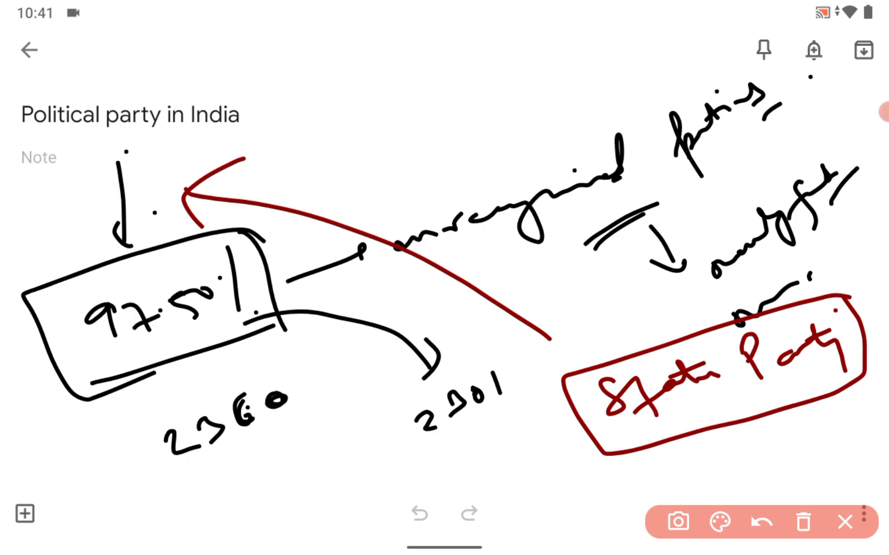
left_click_drag(442, 277, 519, 245)
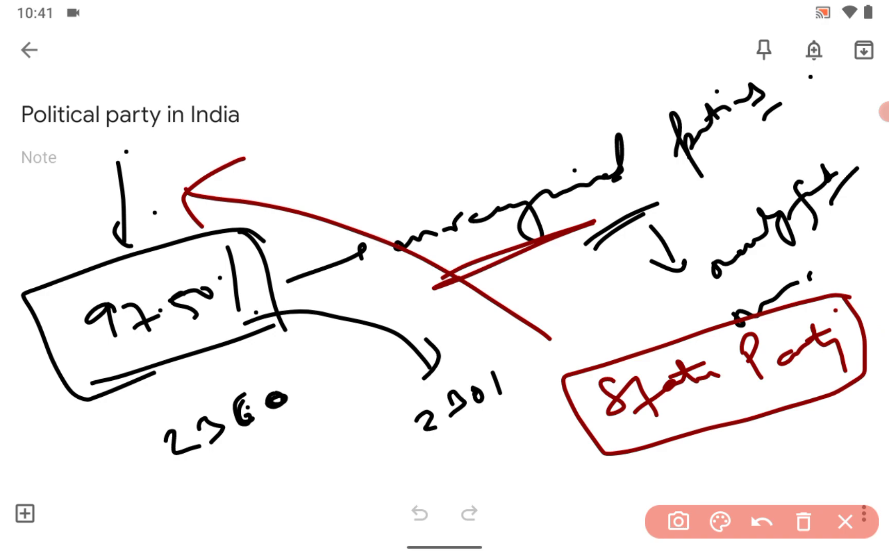
Clear the canvas, write ECI → Article 324 and Section 29A in red, then start a 'National' heading.
left_click(803, 522)
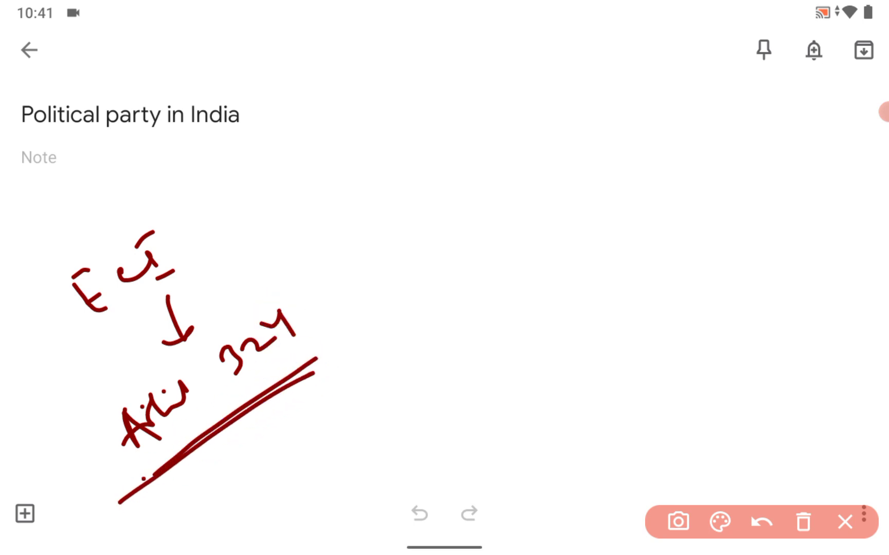
left_click_drag(289, 131, 453, 272)
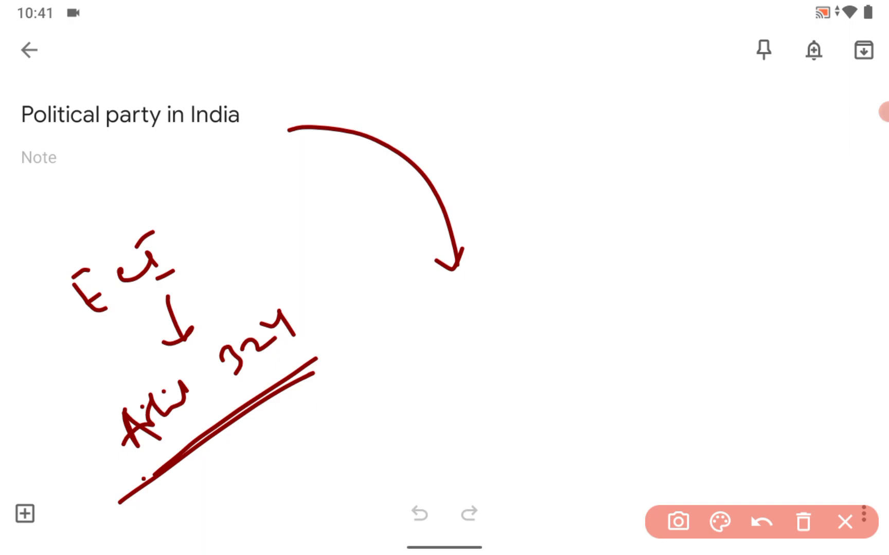
left_click_drag(526, 261, 549, 397)
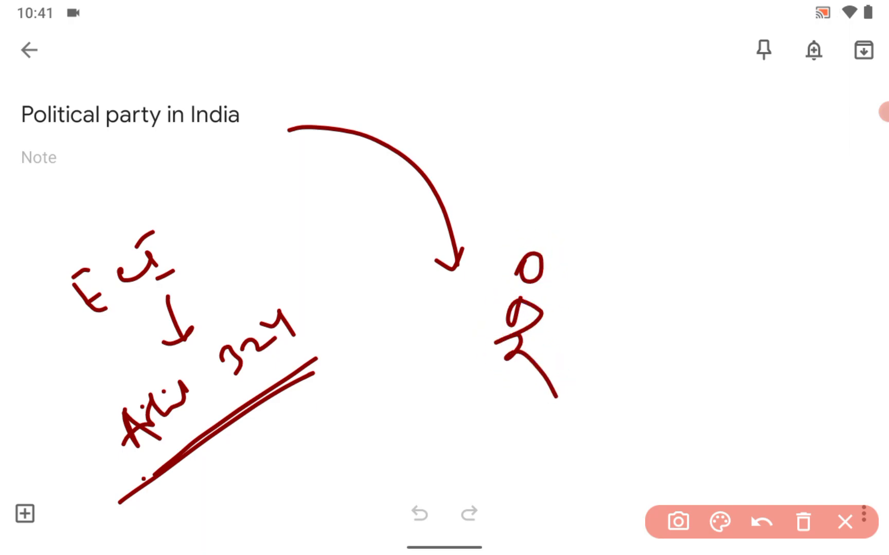
left_click_drag(484, 301, 578, 274)
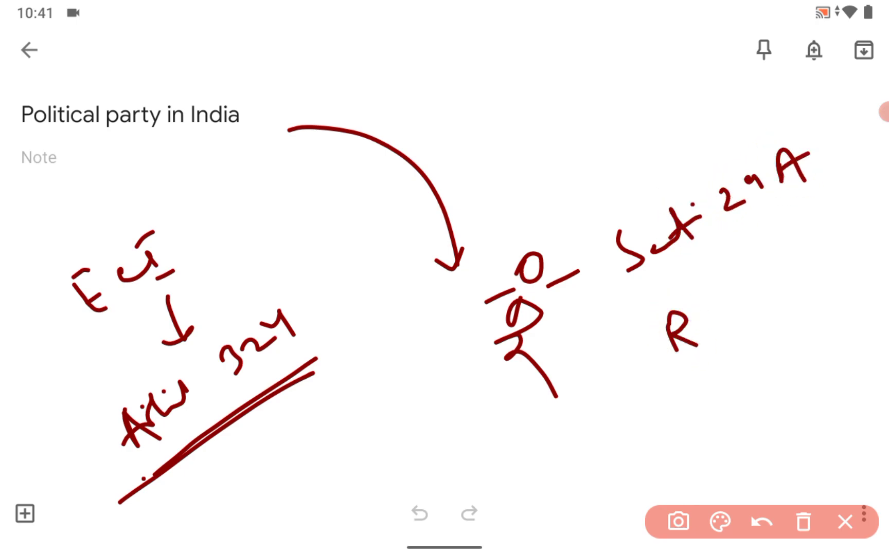
left_click_drag(669, 329, 753, 318)
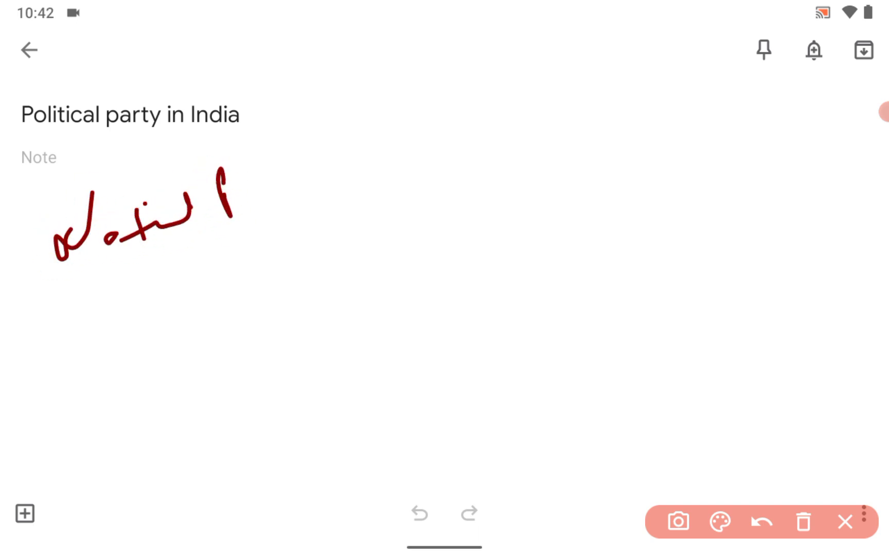
Write the National Party heading and point 1: 6% in Lok Sabha or assembly.
left_click_drag(221, 181, 368, 215)
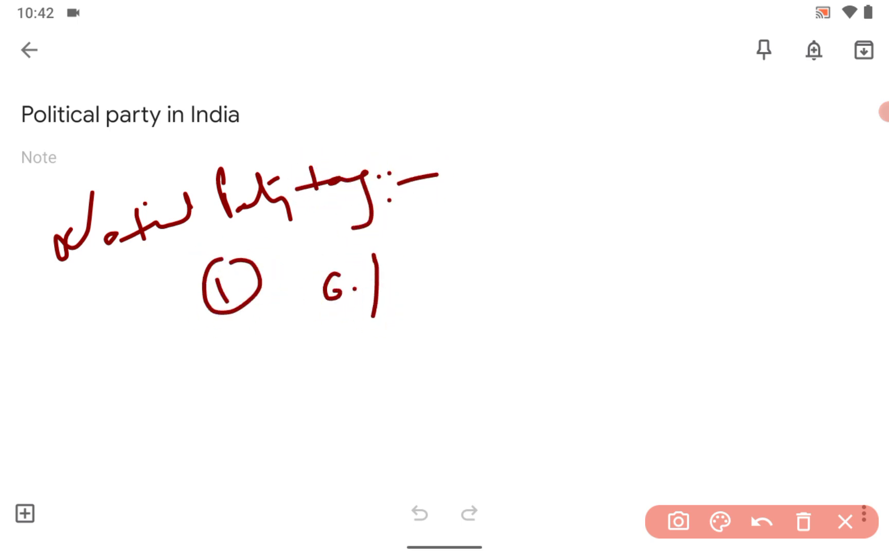
left_click_drag(437, 270, 465, 270)
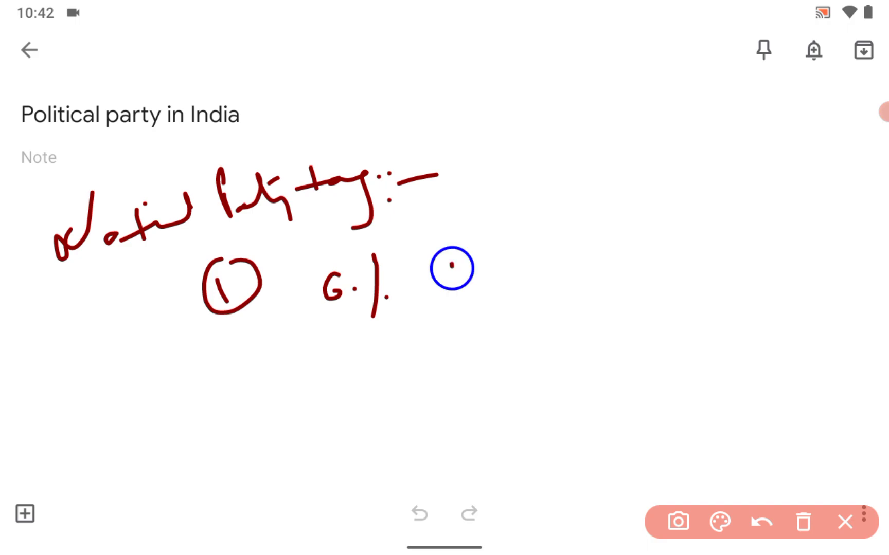
left_click_drag(454, 269, 649, 260)
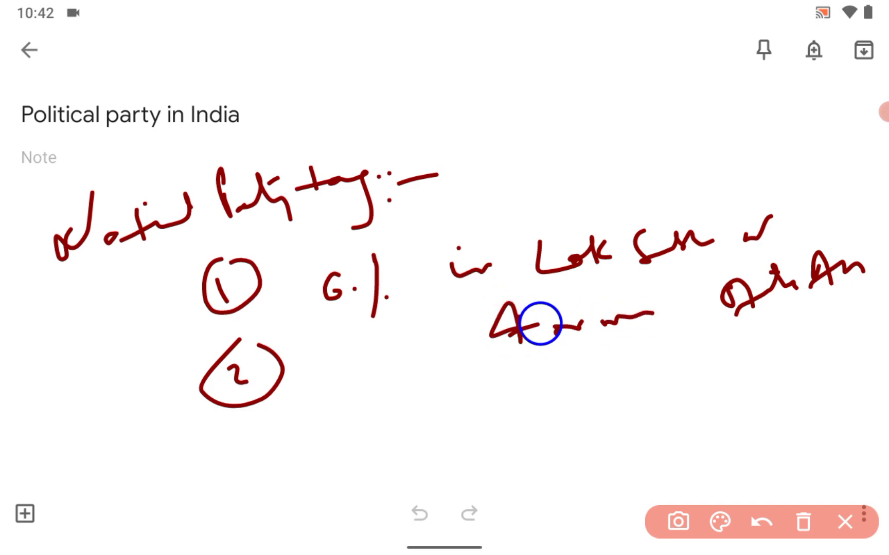
left_click_drag(510, 296, 526, 340)
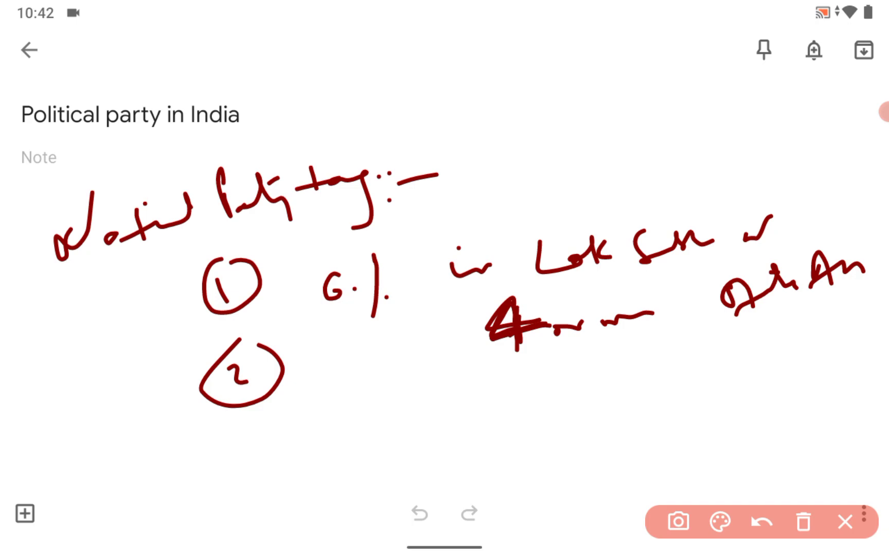
Add point 2 '4 seats in LS' and point 3 '2%', then clear the page.
left_click_drag(351, 386, 349, 431)
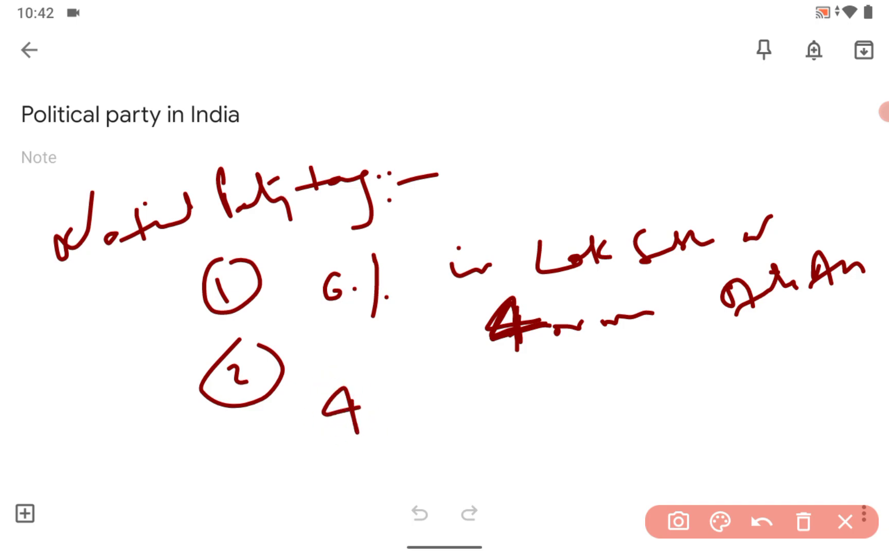
left_click_drag(391, 402, 566, 402)
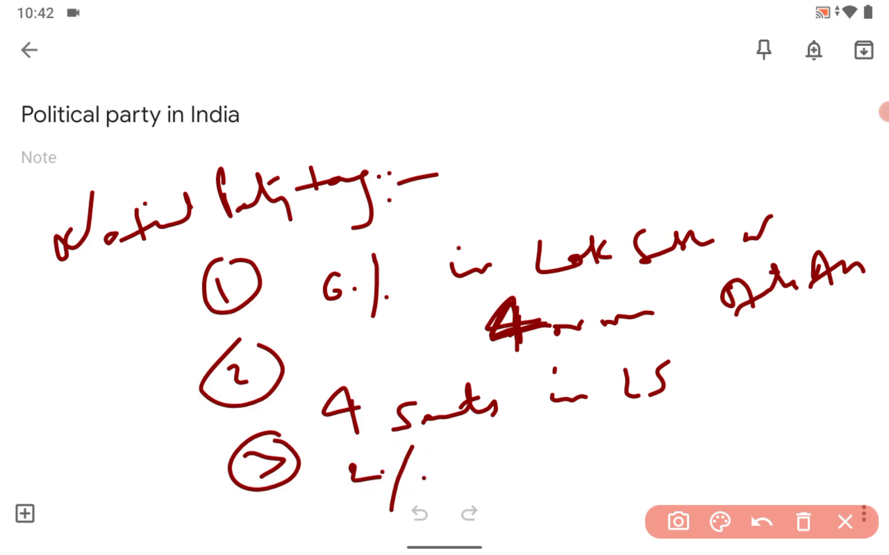
left_click_drag(513, 439, 526, 470)
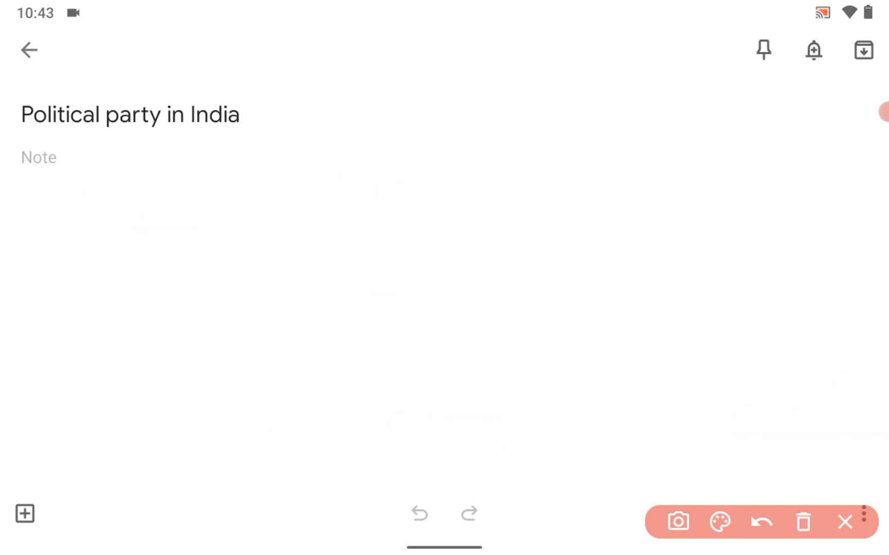
Write the State Party heading with points 1–3: 6% in LA and 2 seats in LS, point 2, and 3%.
left_click_drag(102, 215, 192, 237)
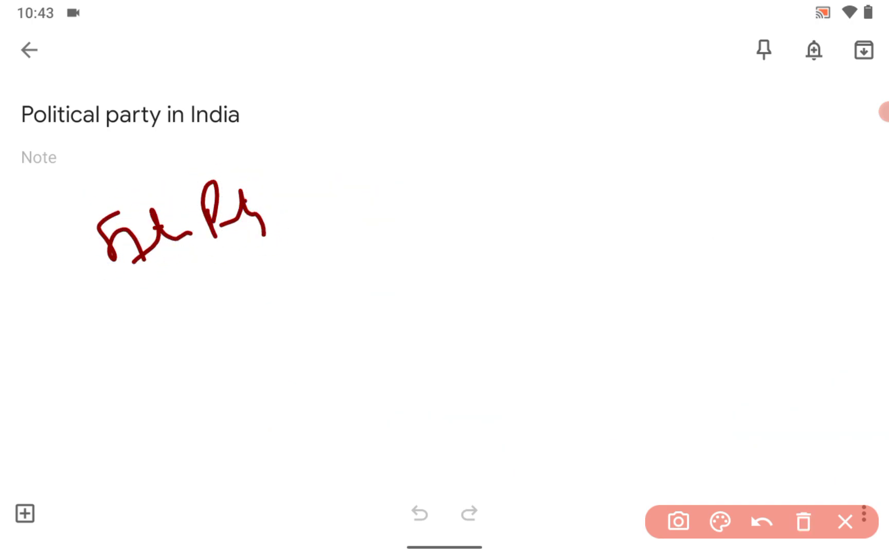
left_click_drag(203, 284, 203, 340)
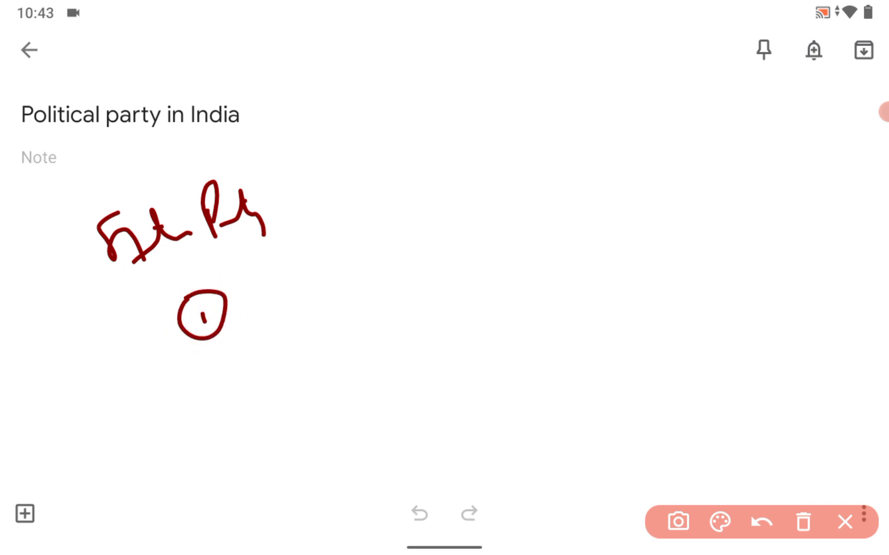
left_click_drag(278, 289, 419, 295)
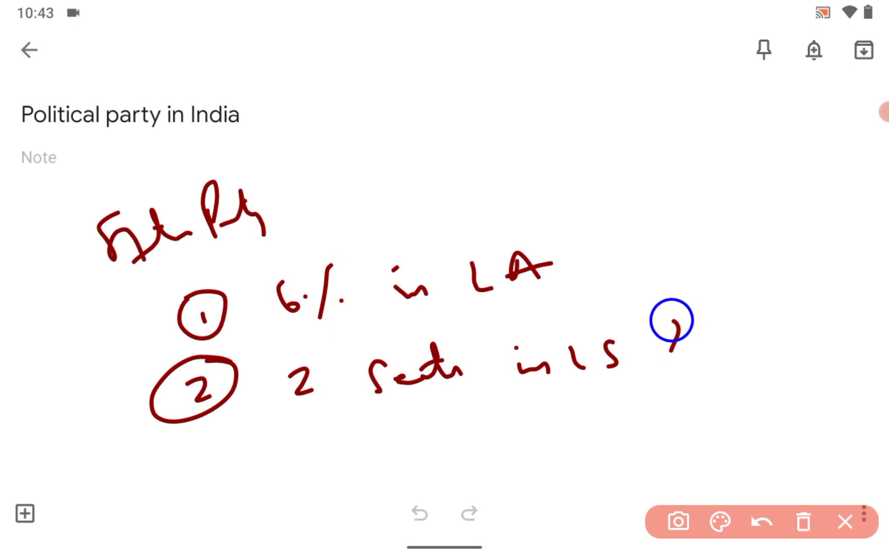
left_click_drag(668, 329, 754, 386)
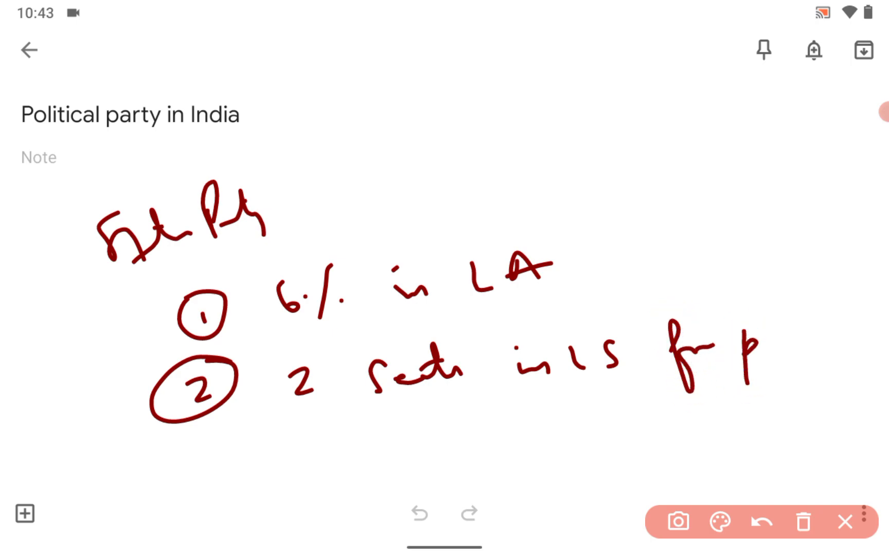
left_click_drag(770, 334, 833, 391)
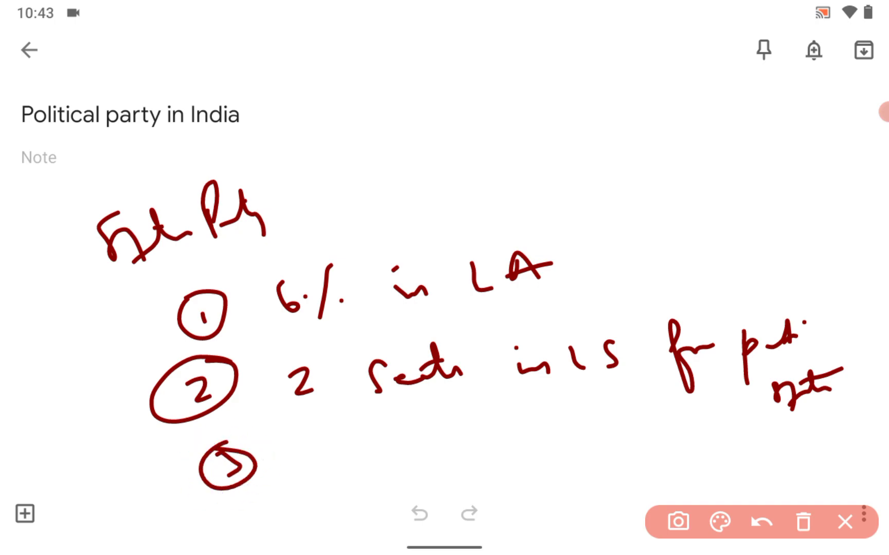
left_click_drag(300, 447, 369, 465)
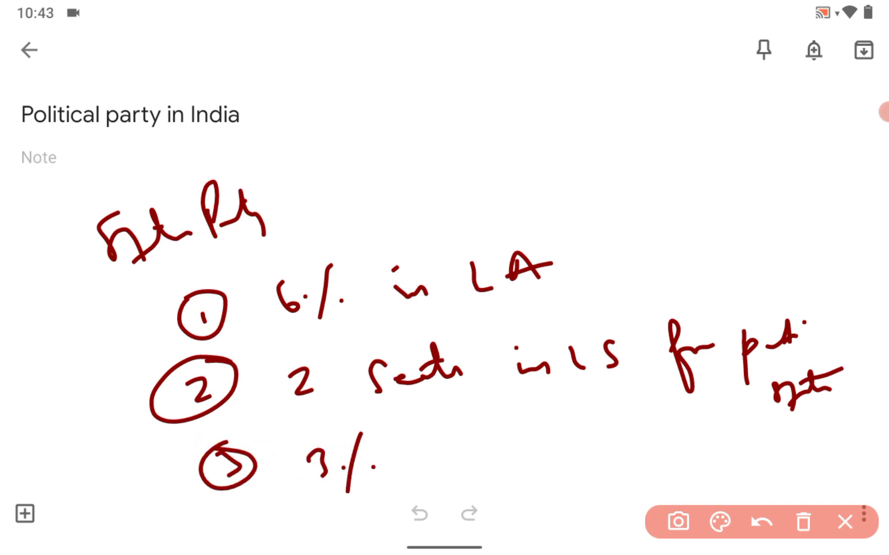
After clearing, sketch a red circled 'ECI' with a down-left arrow.
left_click_drag(476, 443, 533, 465)
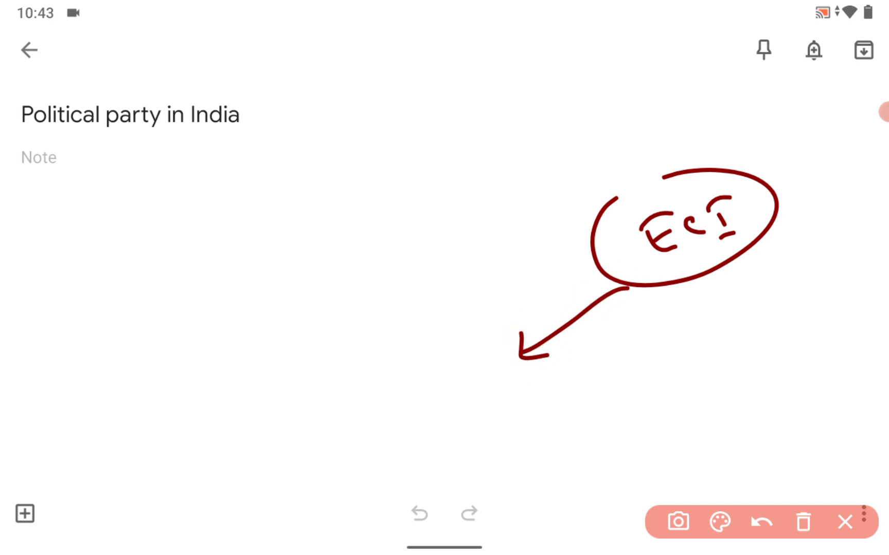
Write 'Election Symbol' with underlined 21-22 and an arrow, then clear the page.
left_click_drag(567, 385, 618, 360)
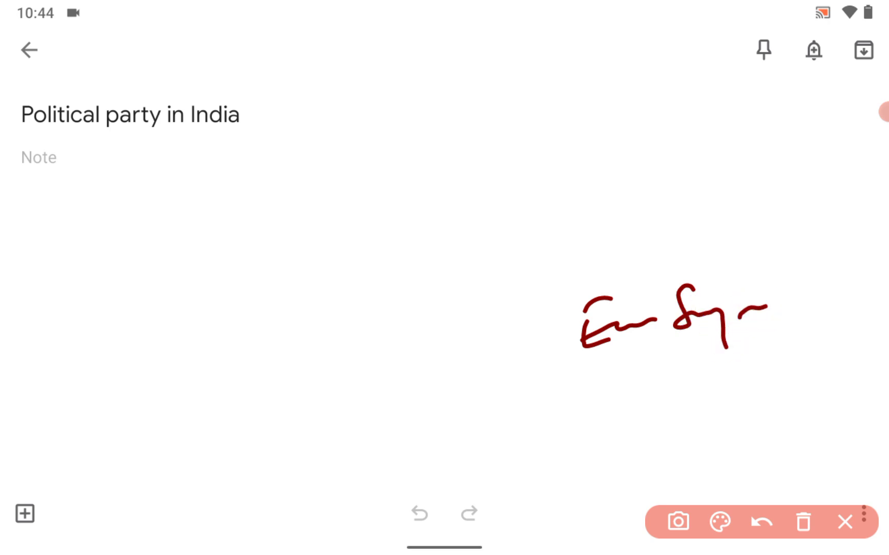
left_click_drag(680, 390, 720, 397)
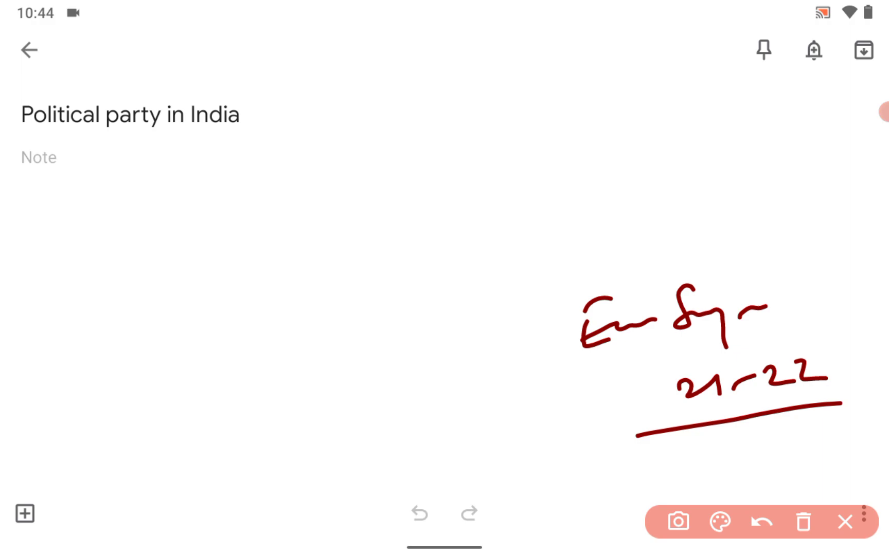
left_click_drag(536, 340, 586, 437)
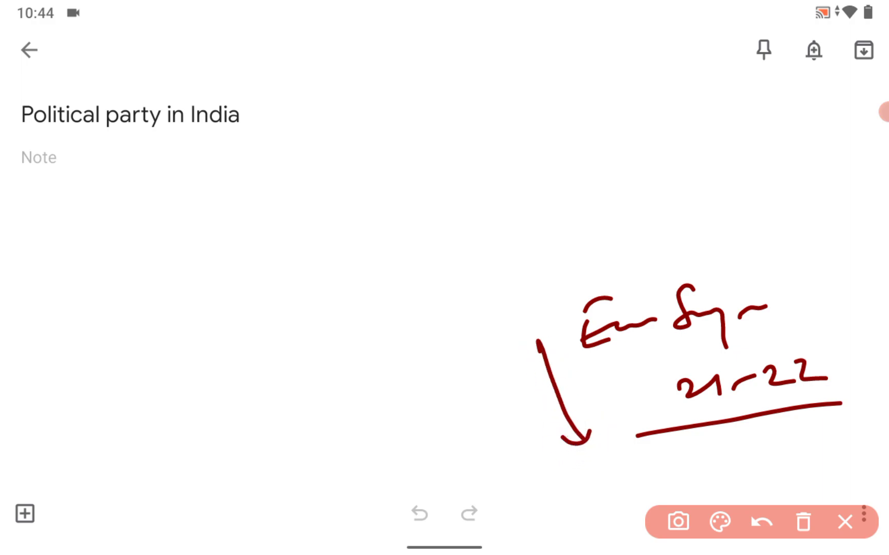
left_click(845, 521)
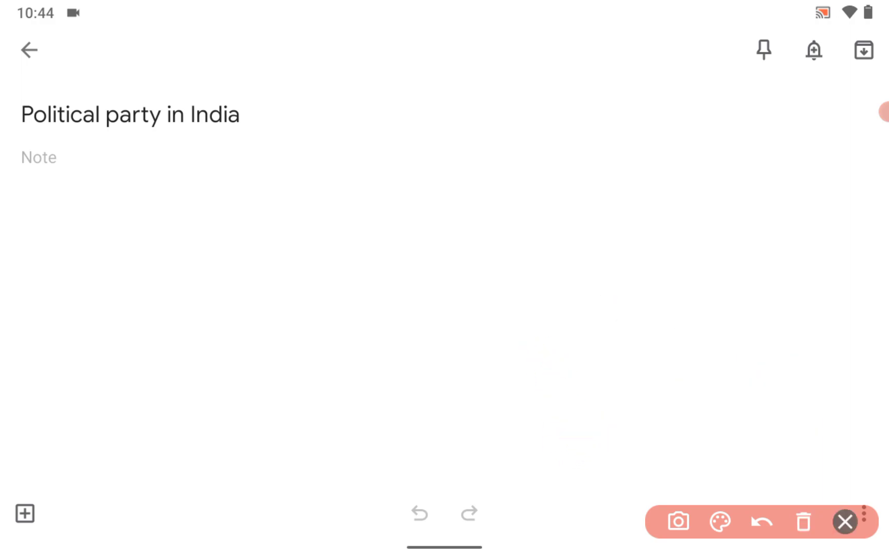